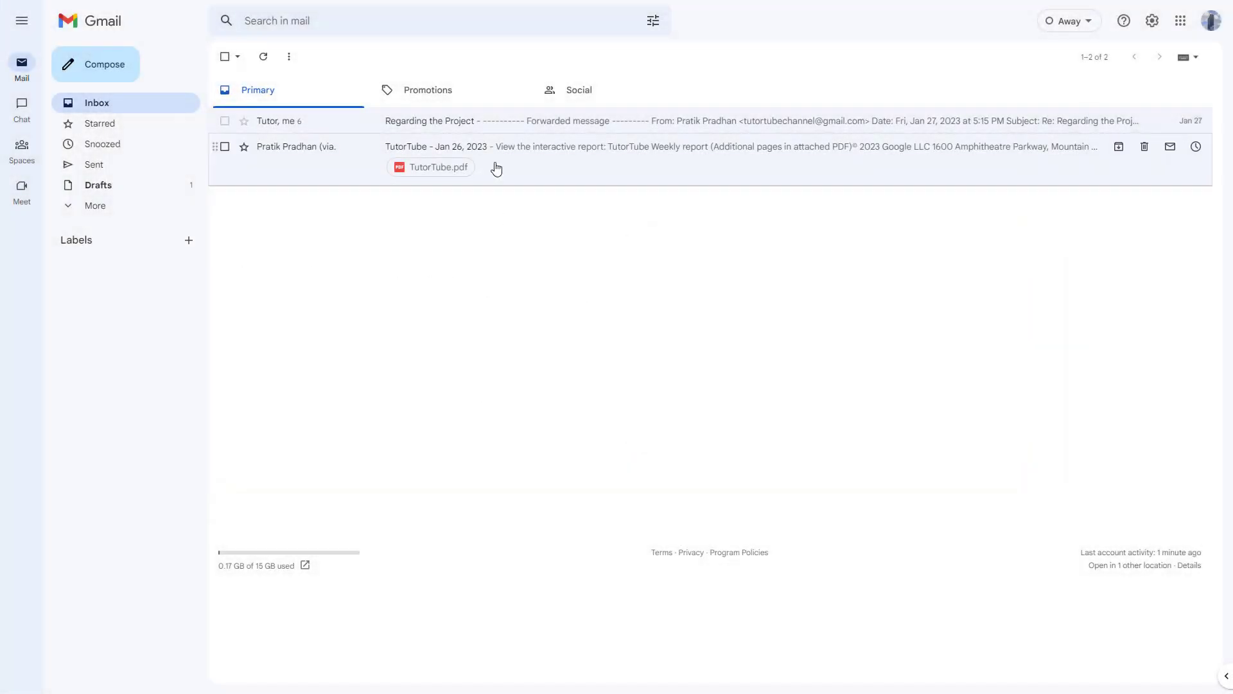
{"action": "mouse_move", "coordinate": [474, 268]}
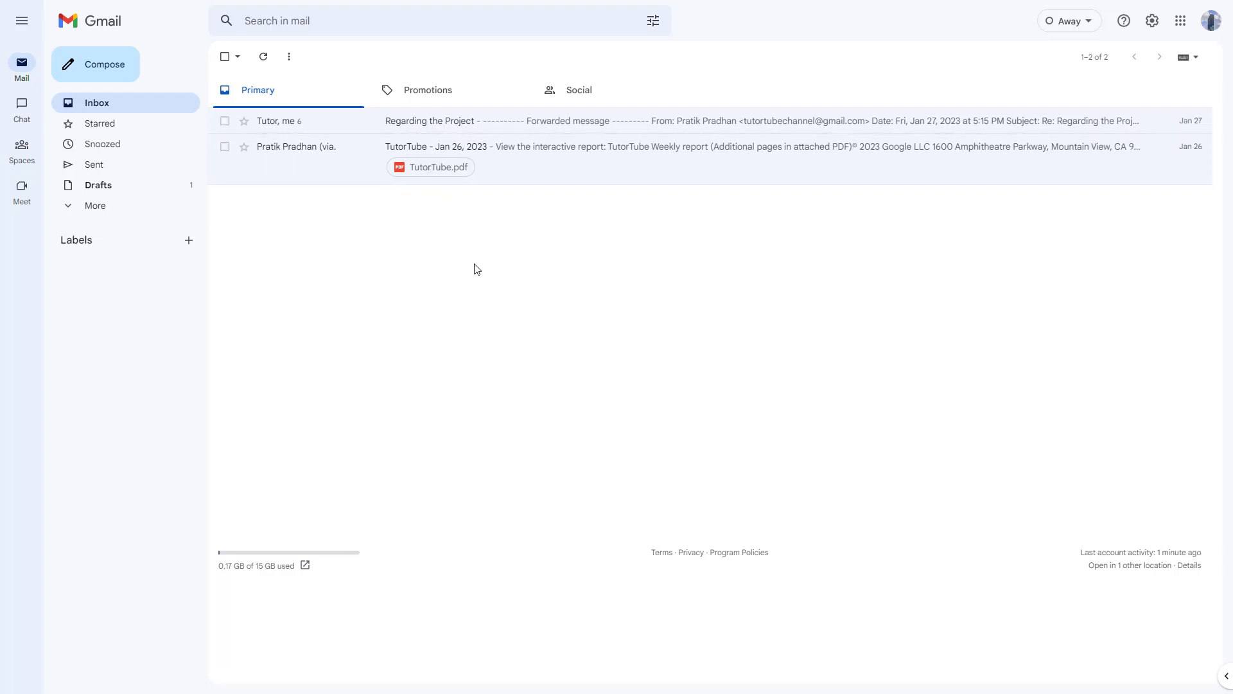
{"action": "mouse_move", "coordinate": [430, 237]}
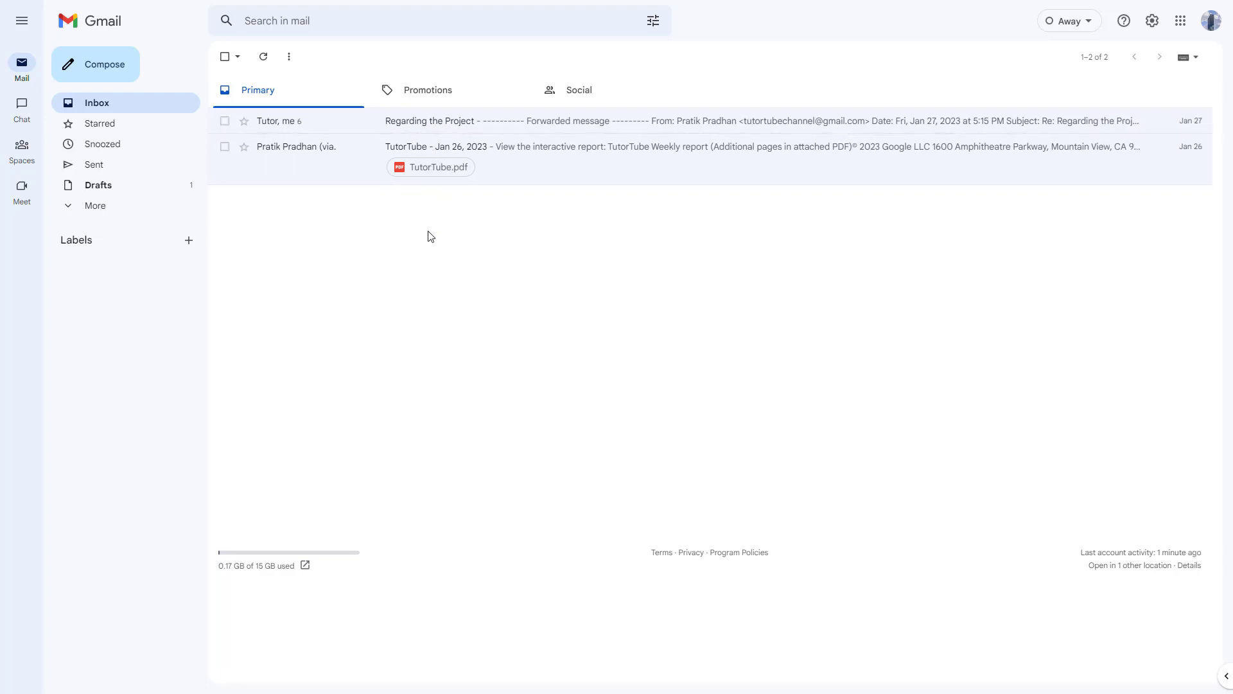
Open the 'Regarding the Project' email from the Primary inbox.
{"action": "left_click", "coordinate": [428, 120]}
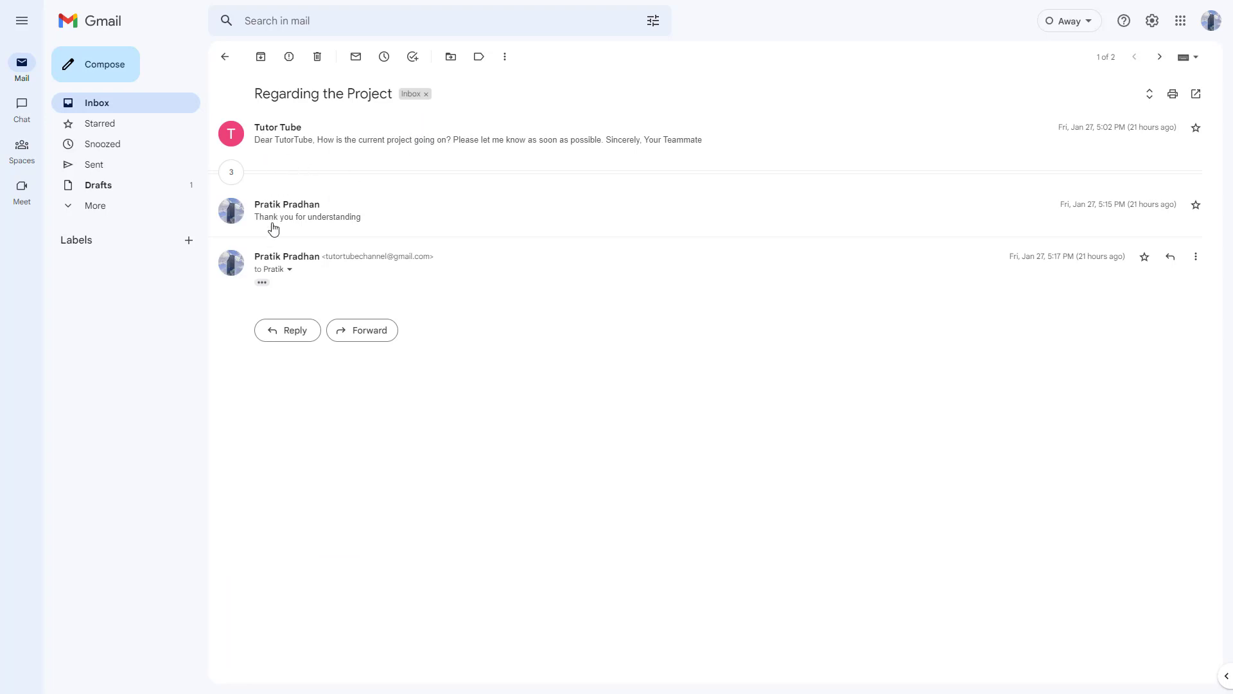
{"action": "left_click", "coordinate": [232, 173]}
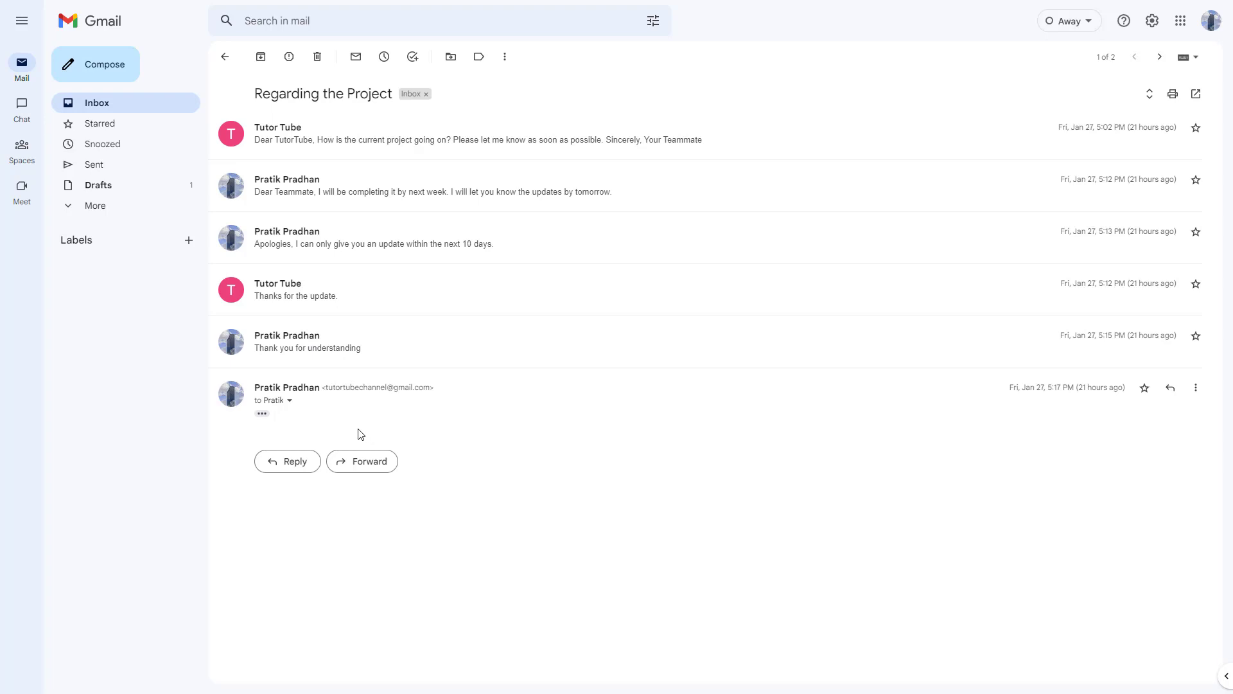
{"action": "mouse_move", "coordinate": [287, 461]}
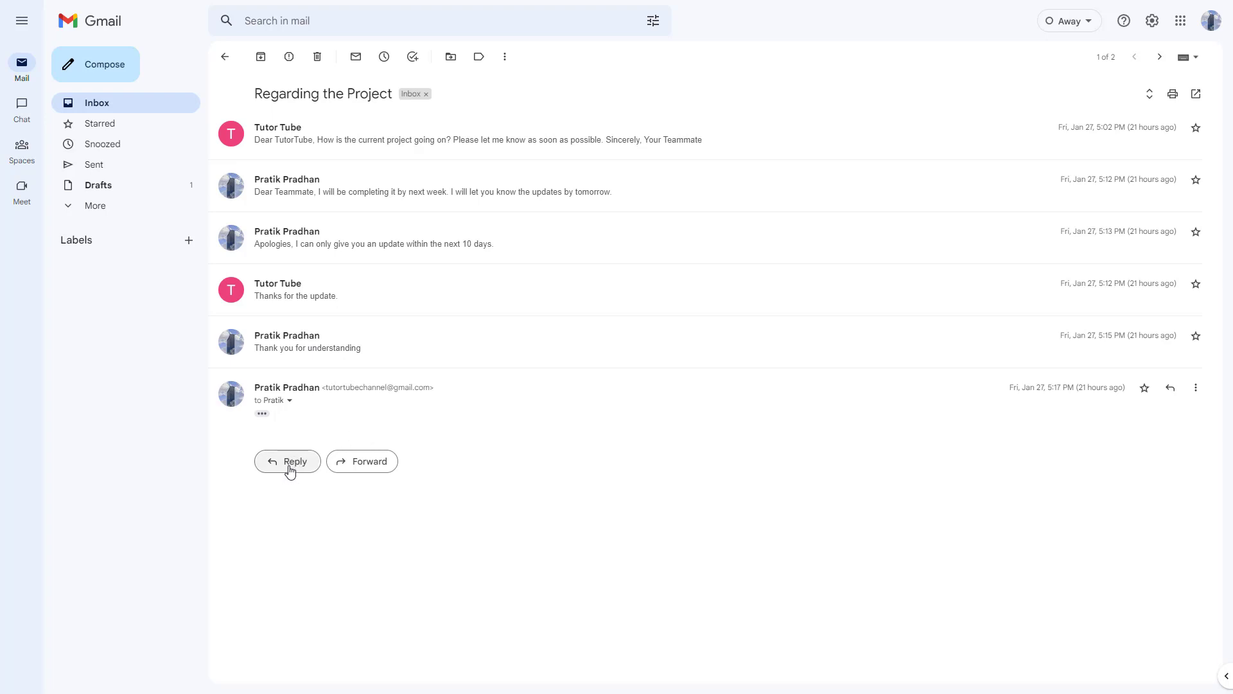
{"action": "left_click", "coordinate": [288, 461]}
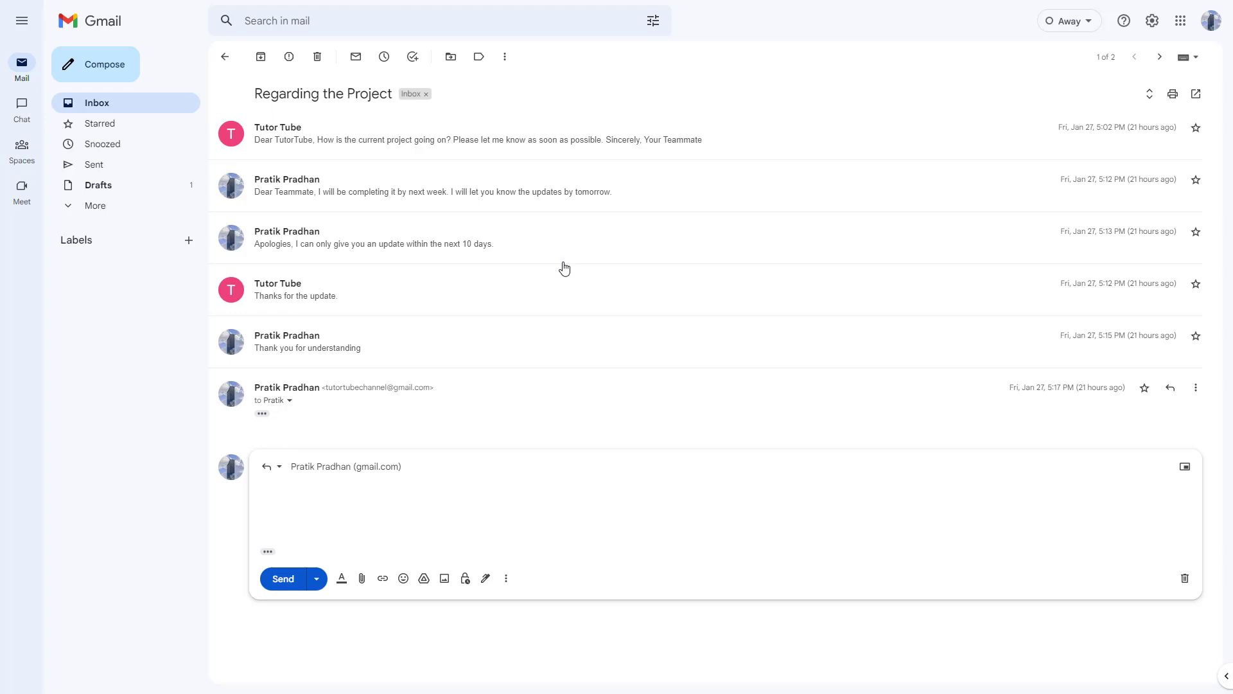
{"action": "mouse_move", "coordinate": [327, 186]}
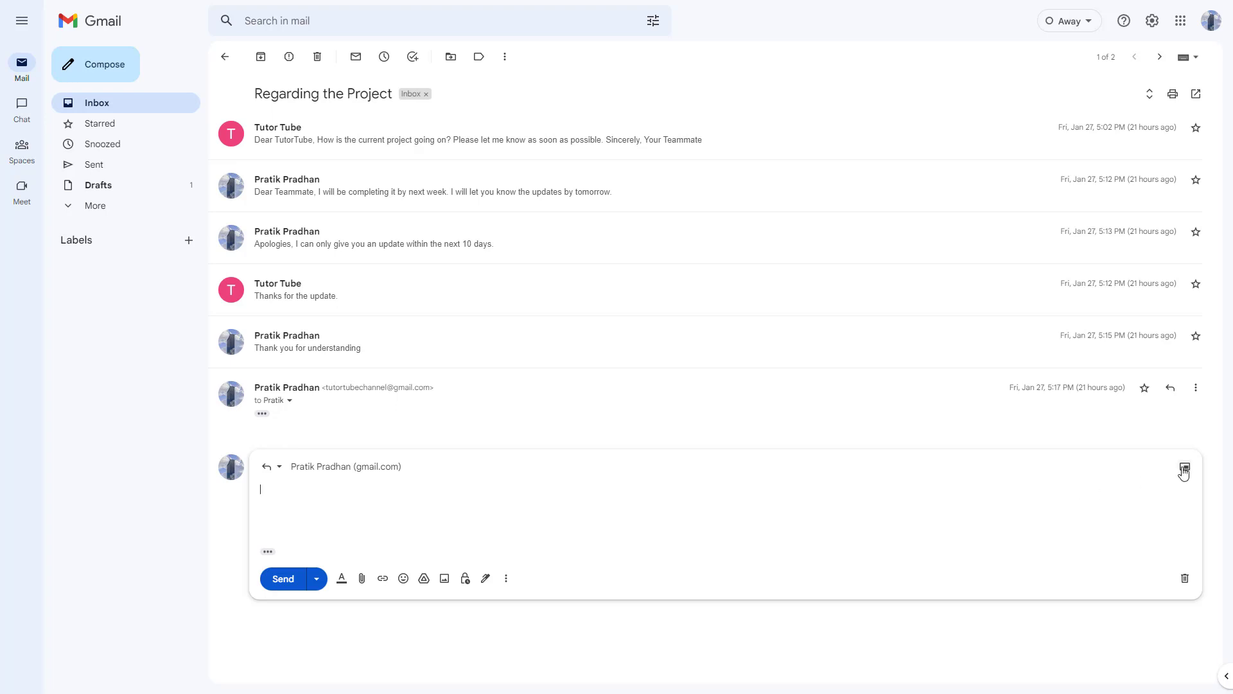
{"action": "mouse_move", "coordinate": [1185, 470]}
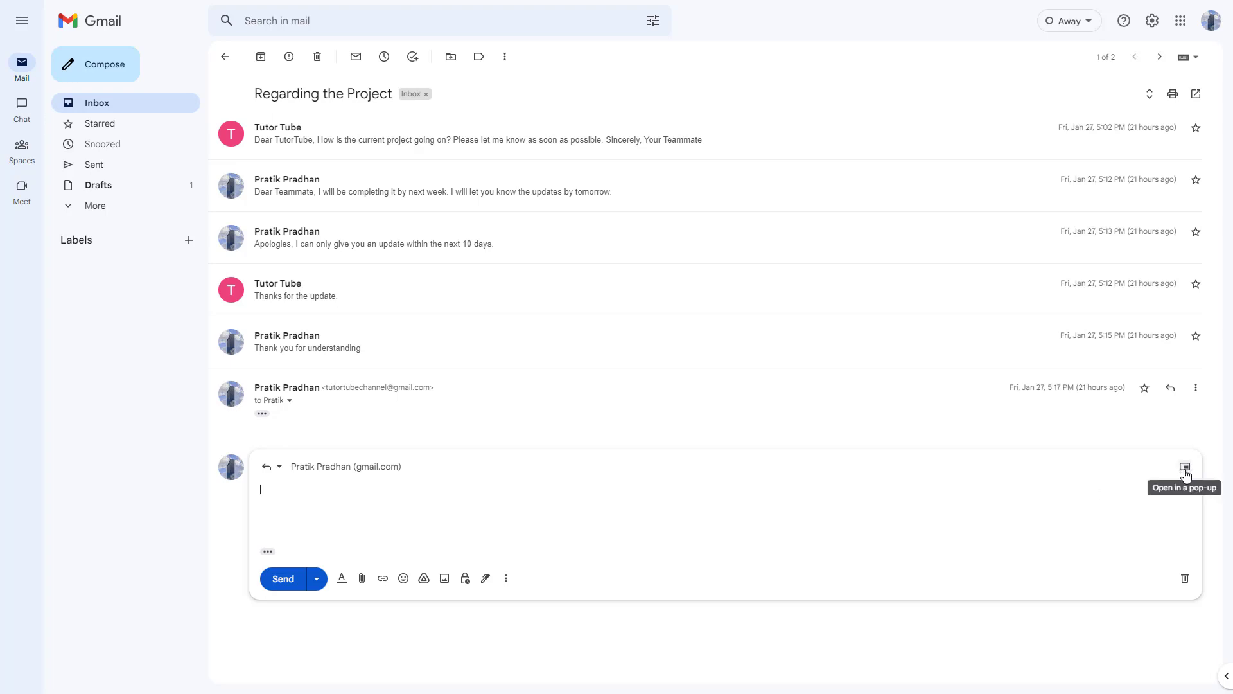
Pop the reply out, enlarge it to full screen, and show the trimmed quoted thread.
{"action": "left_click", "coordinate": [1185, 468]}
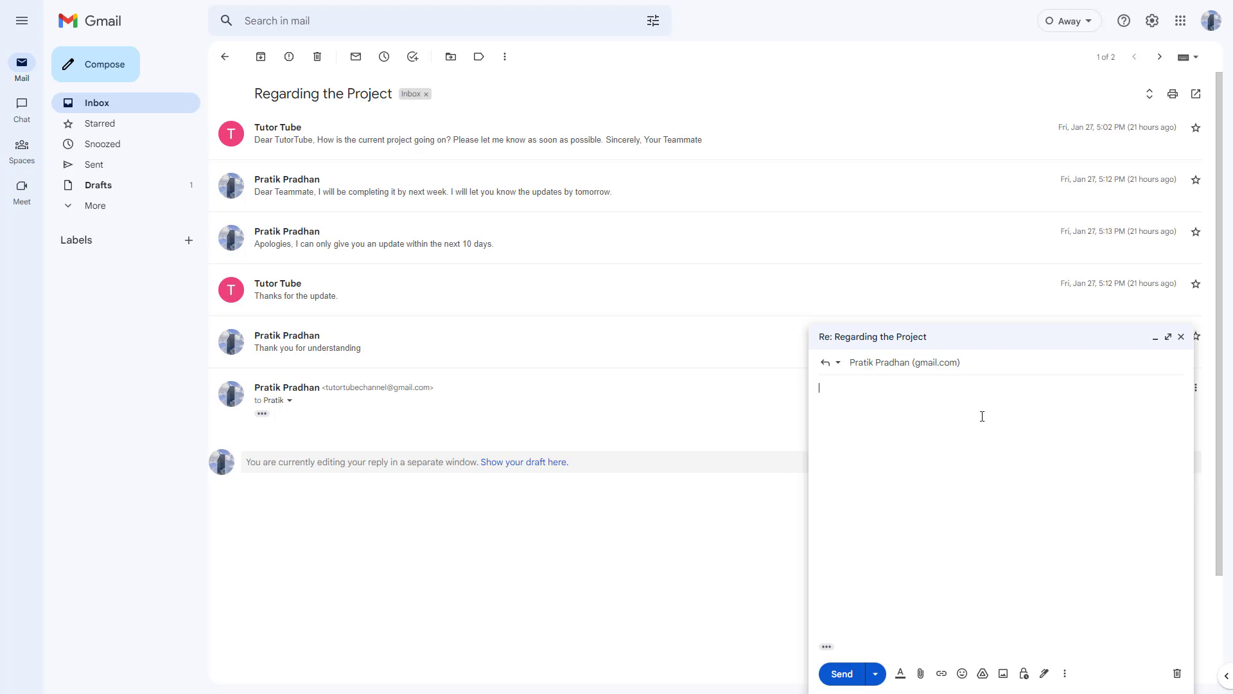
{"action": "mouse_move", "coordinate": [271, 476]}
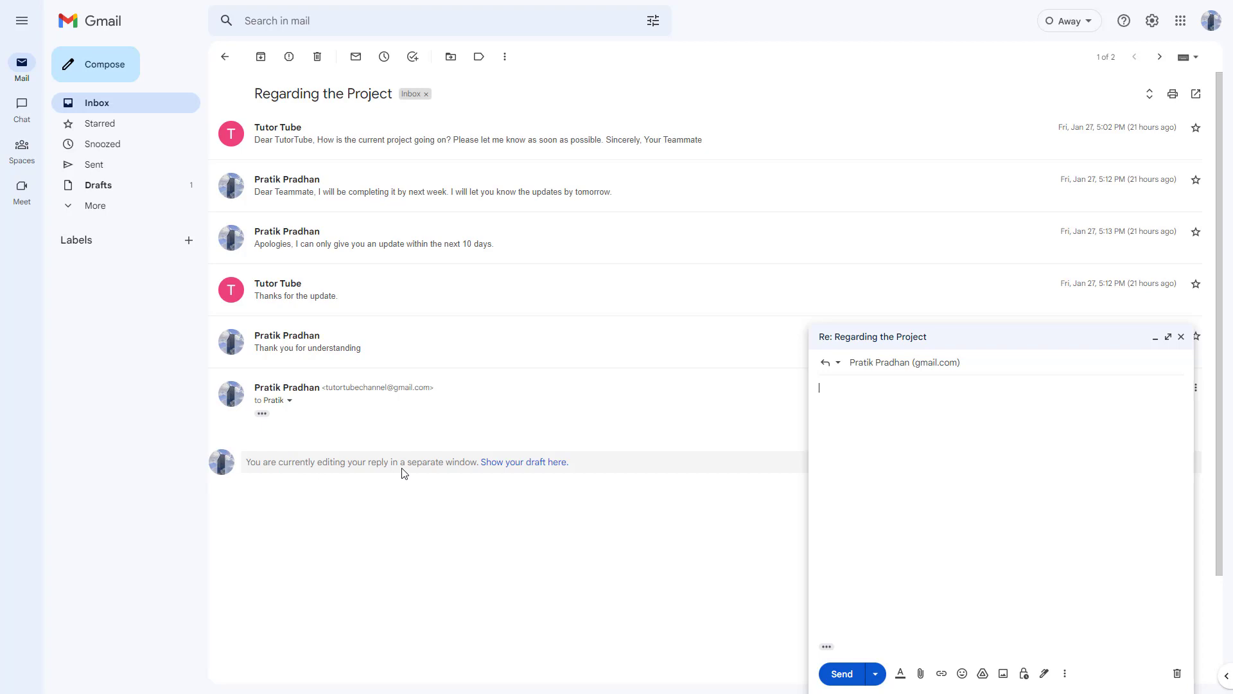
{"action": "mouse_move", "coordinate": [1159, 347]}
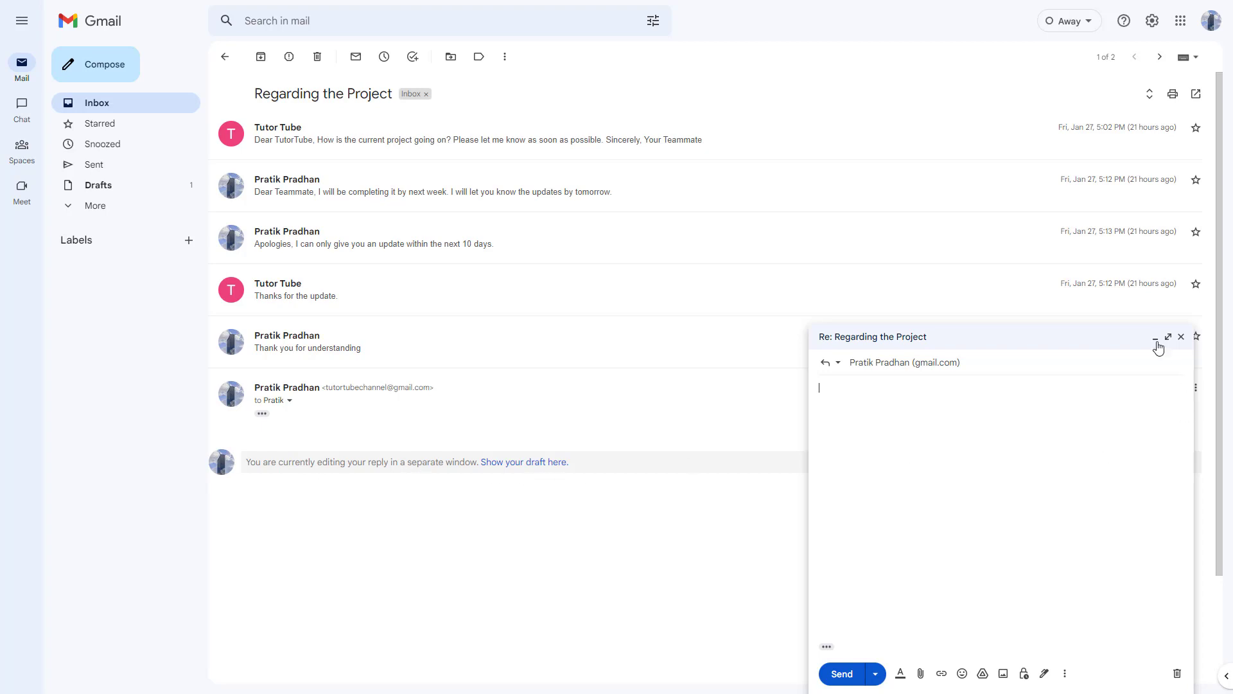
{"action": "left_click", "coordinate": [1169, 337]}
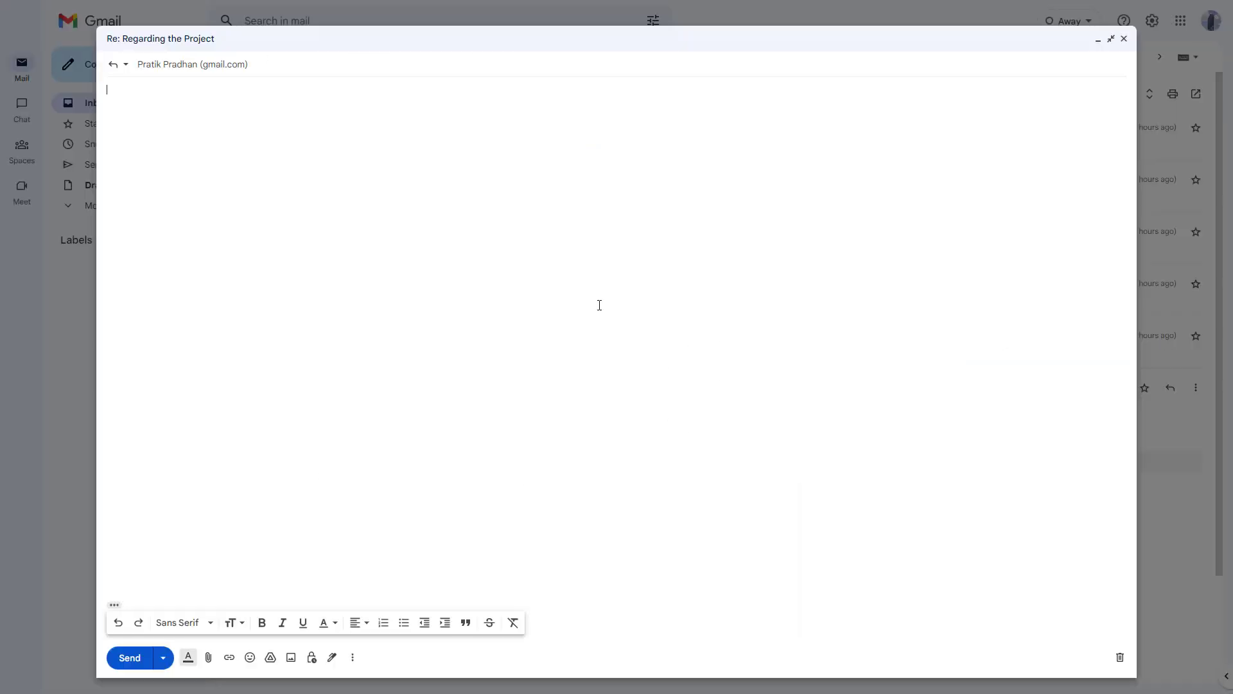
{"action": "mouse_move", "coordinate": [163, 528]}
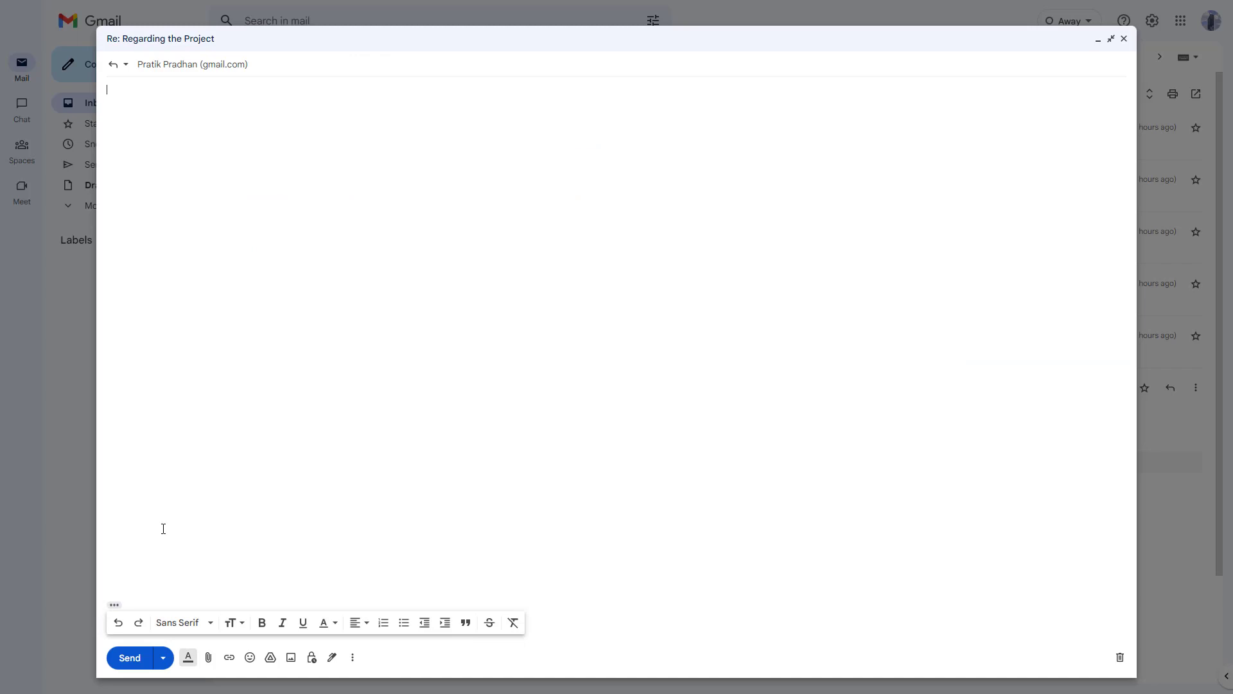
{"action": "mouse_move", "coordinate": [114, 605]}
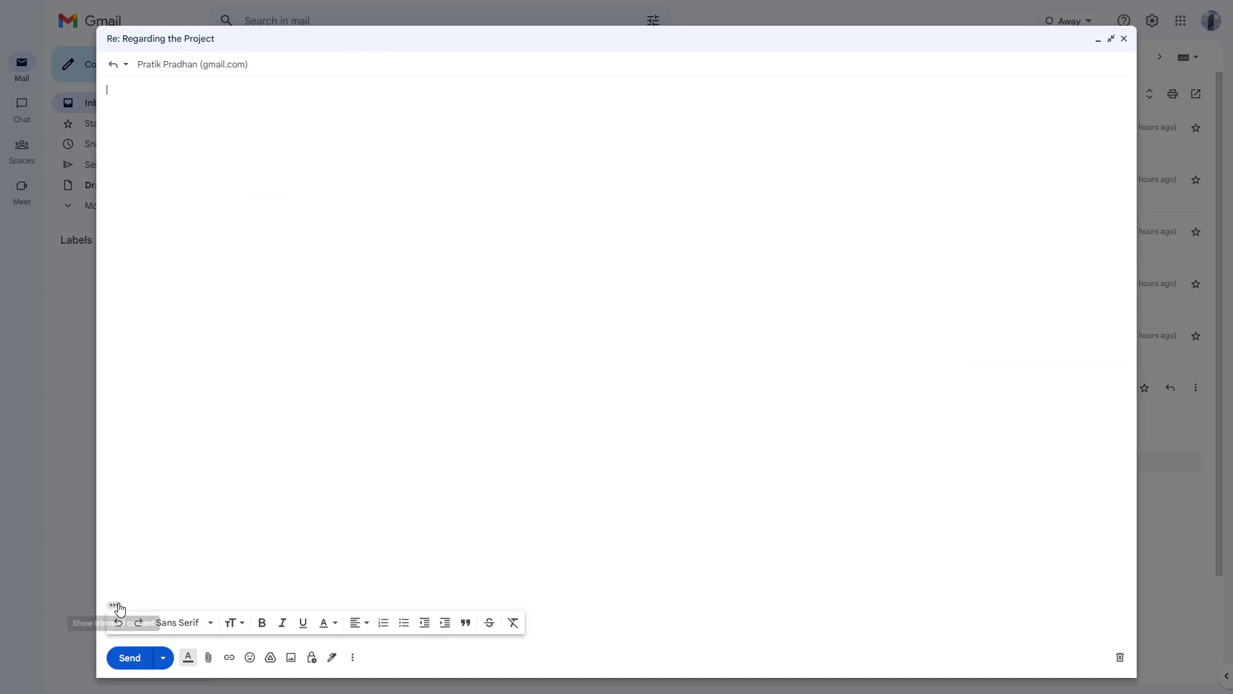
{"action": "left_click", "coordinate": [116, 608]}
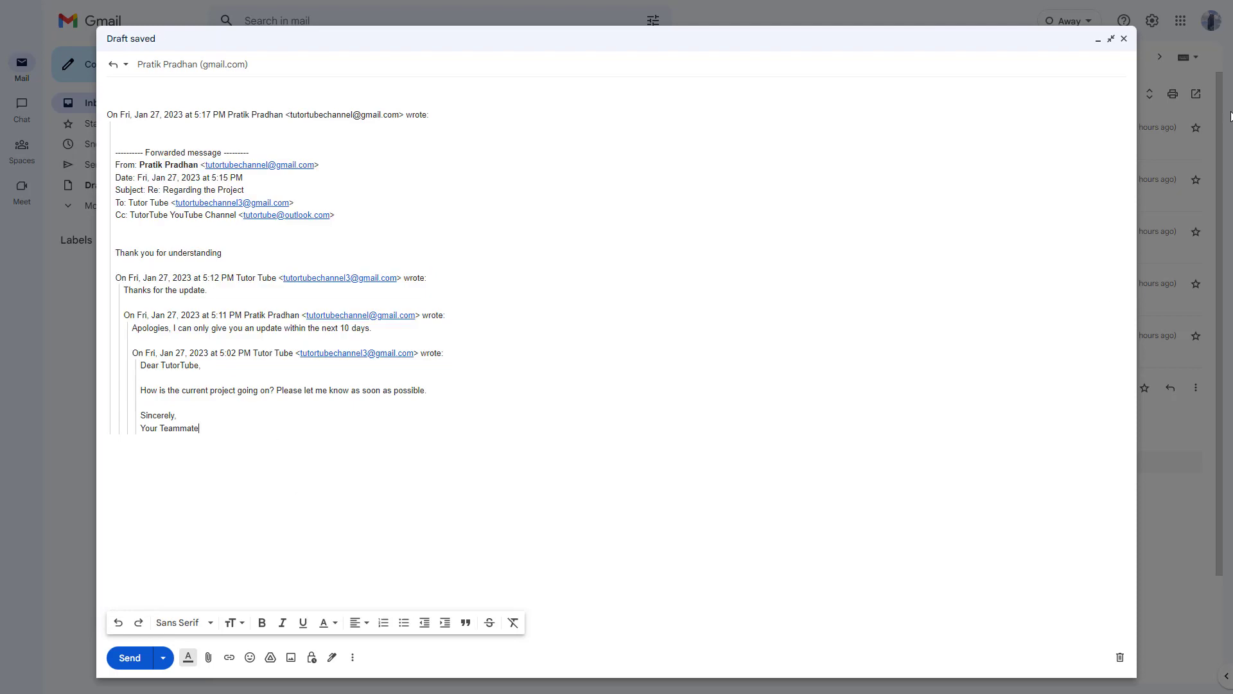
{"action": "left_click", "coordinate": [1124, 39]}
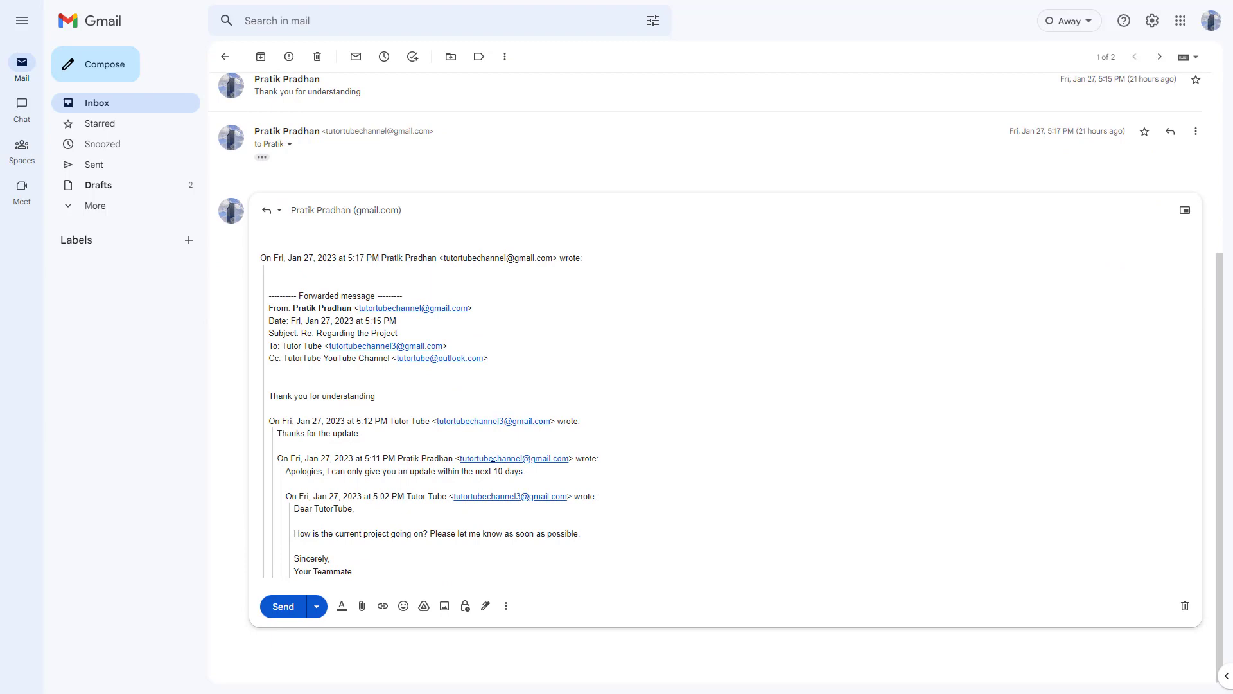
{"action": "mouse_move", "coordinate": [358, 385]}
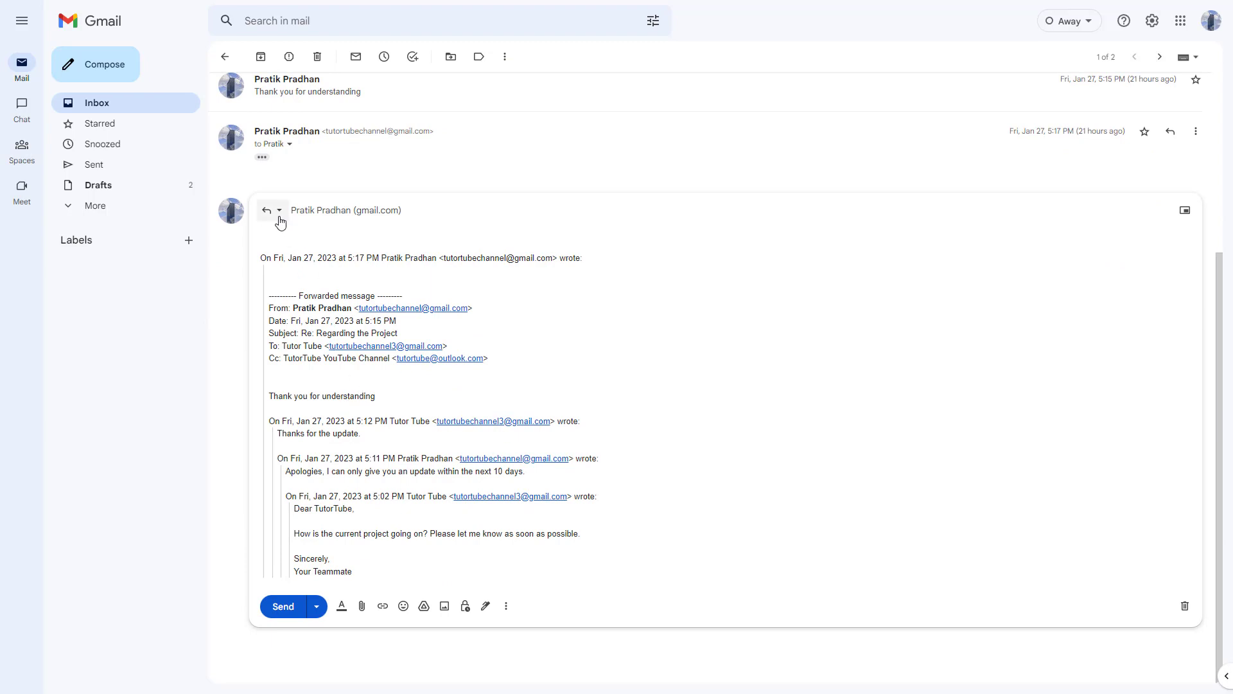
Choose 'Pop out reply' from the reply-type dropdown.
{"action": "left_click", "coordinate": [279, 210]}
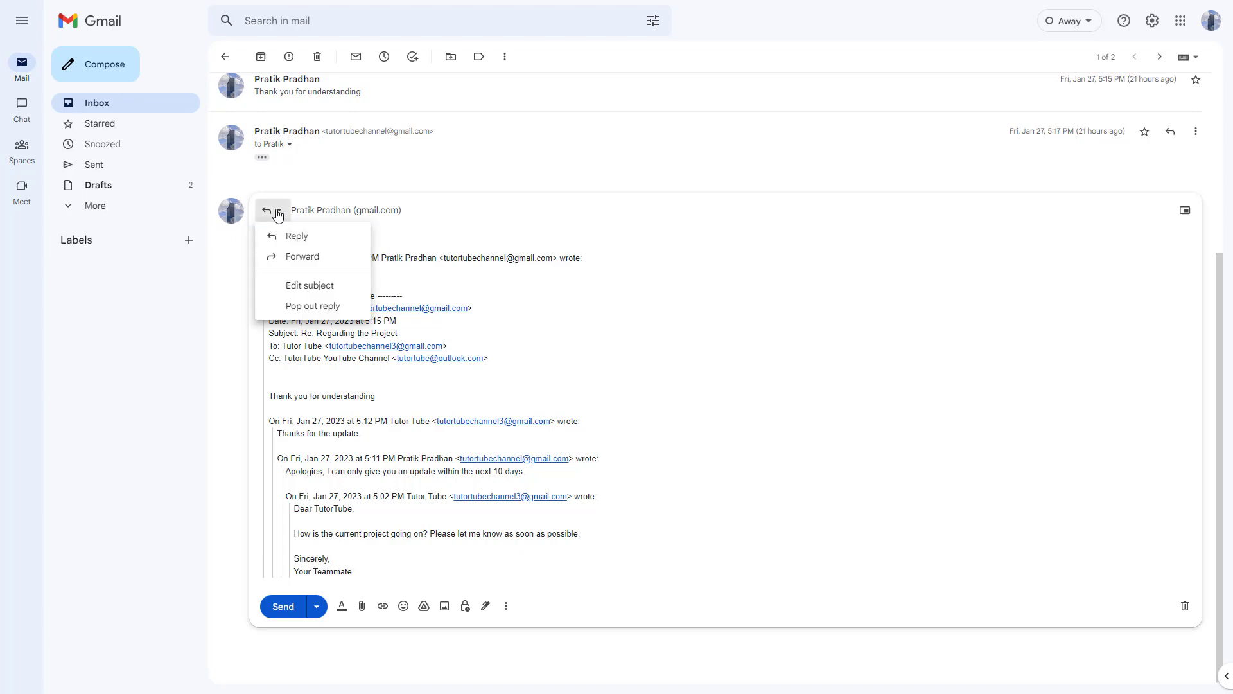
{"action": "mouse_move", "coordinate": [313, 306]}
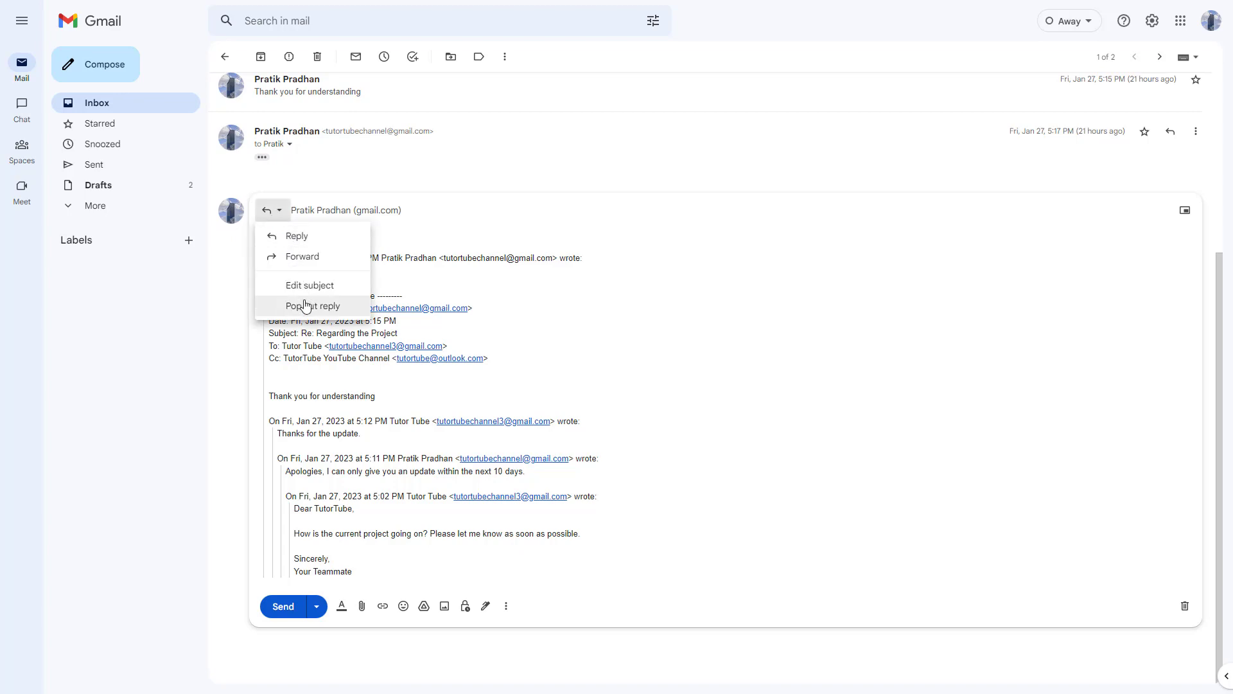
{"action": "left_click", "coordinate": [313, 306]}
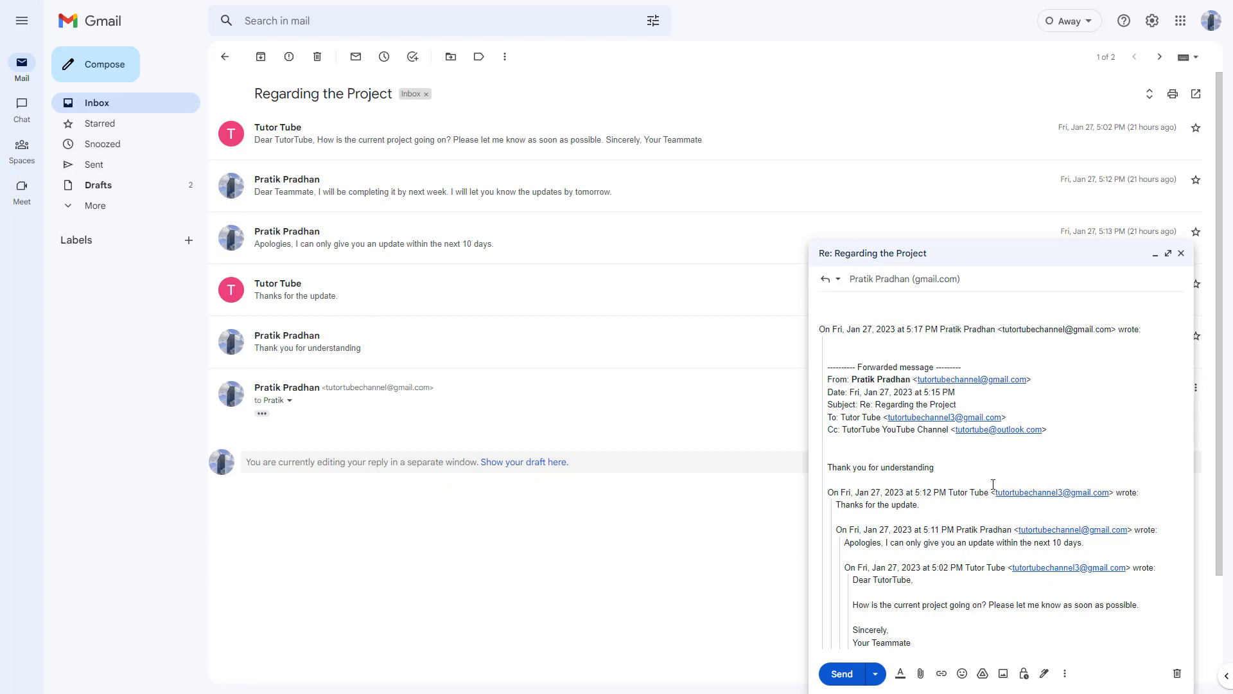
{"action": "left_click", "coordinate": [819, 304]}
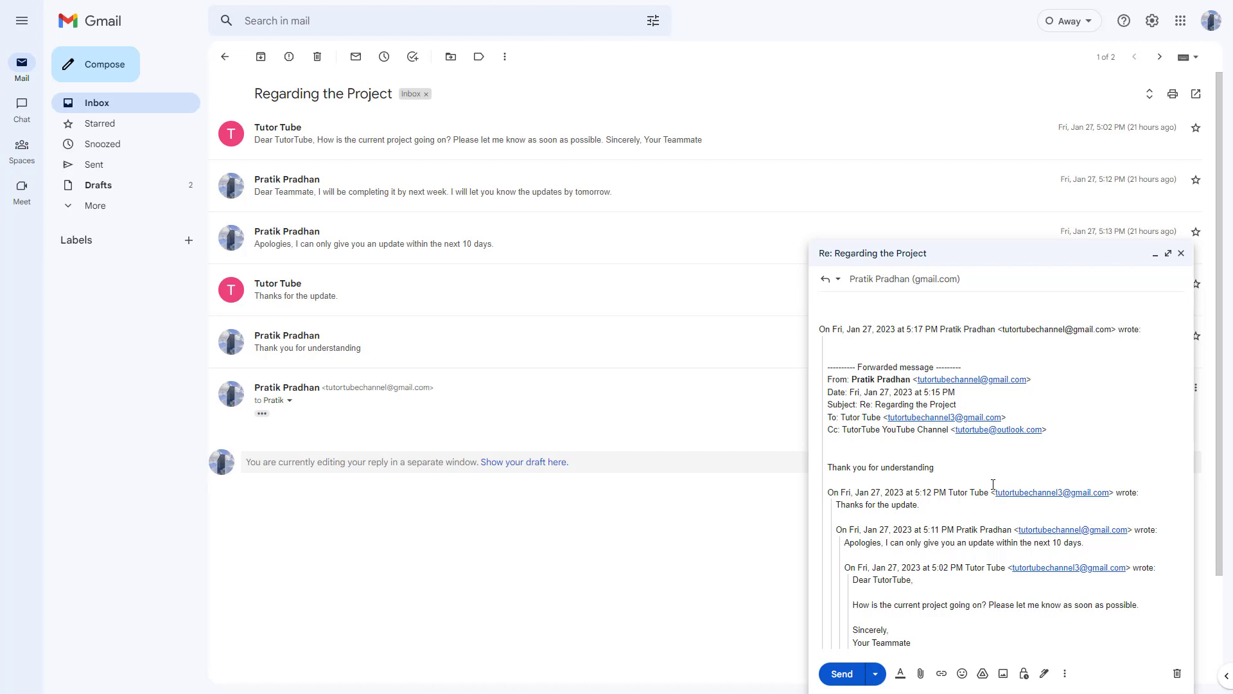
{"action": "mouse_move", "coordinate": [991, 483]}
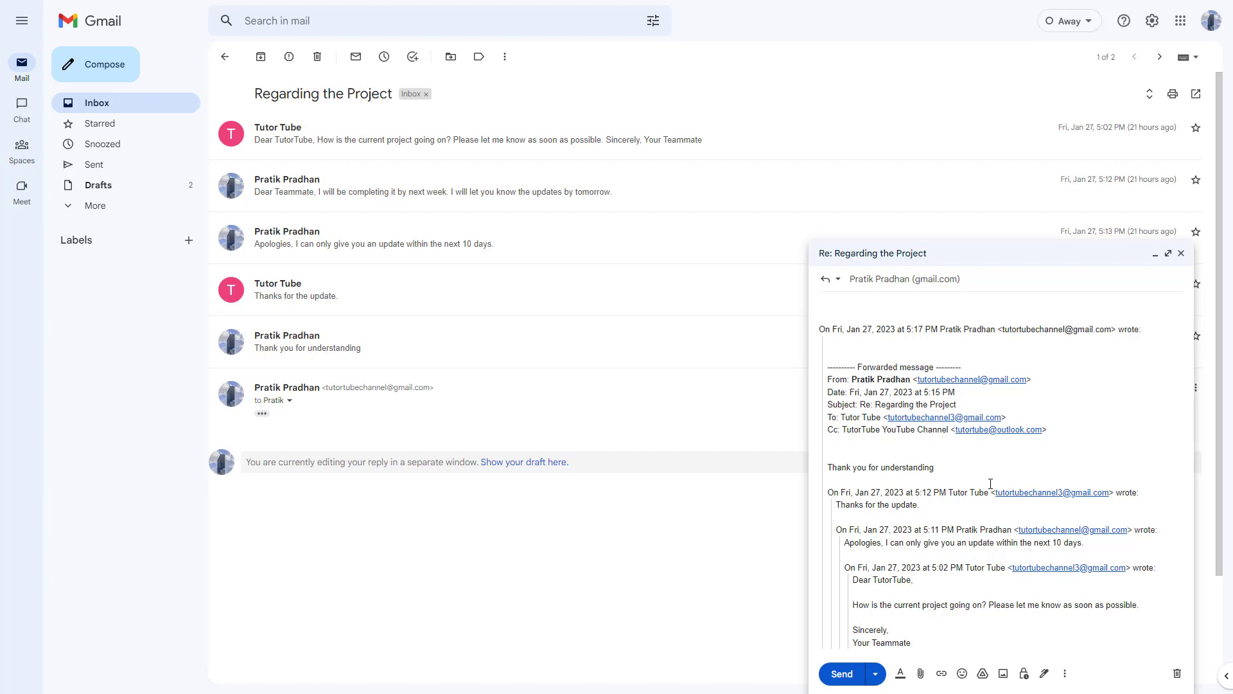